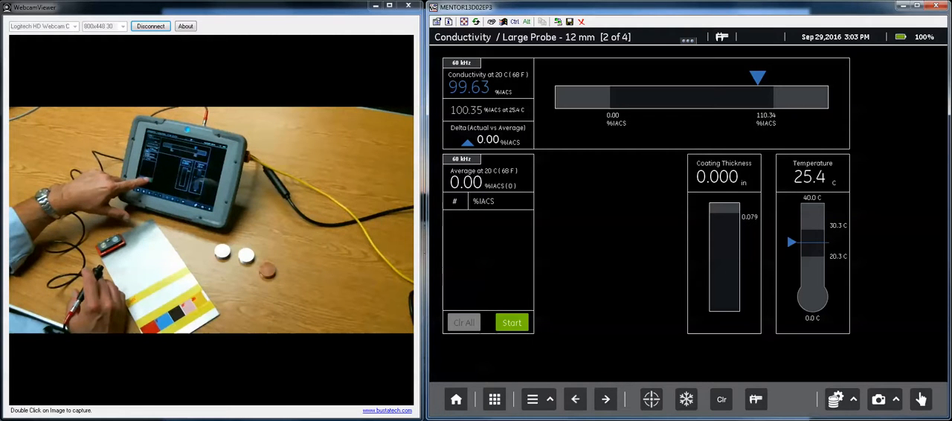
Start the averaging list and record four readings of about 29.8 %IACS
{"action": "left_click", "coordinate": [512, 322]}
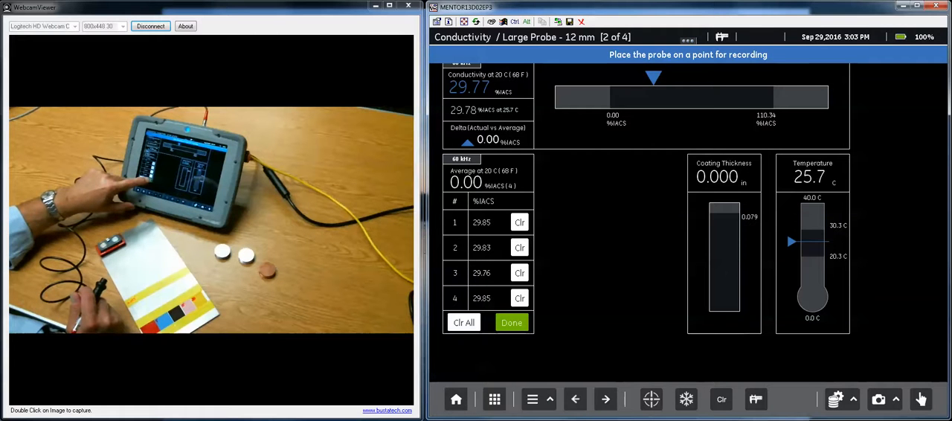
{"action": "left_click", "coordinate": [512, 322]}
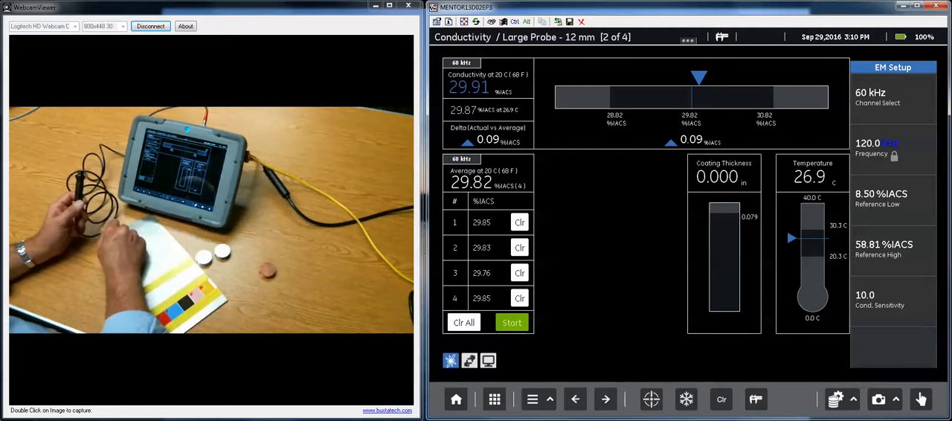
Return to the Relative Conductivity intro page listing the 8.50 and 58.81 %IACS standards
{"action": "left_click", "coordinate": [605, 400]}
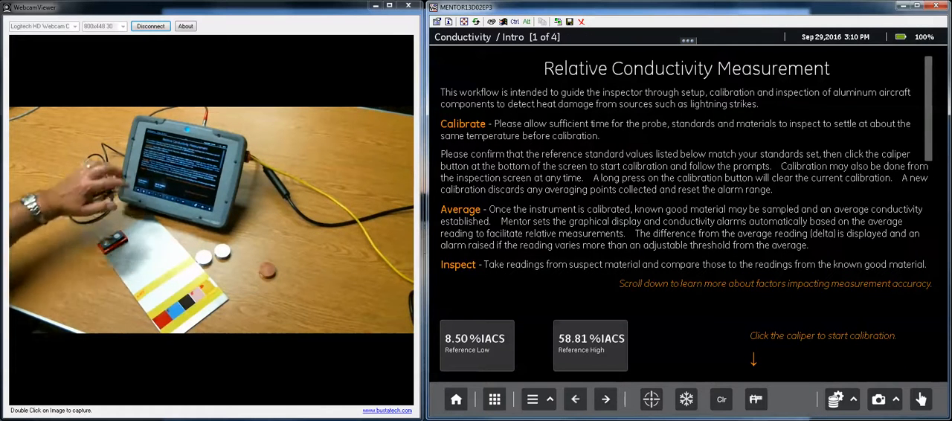
Read through the intro help text and advance to page 2 of 4, the reset inspection screen
{"action": "scroll", "scroll_direction": "down", "scroll_amount": 3}
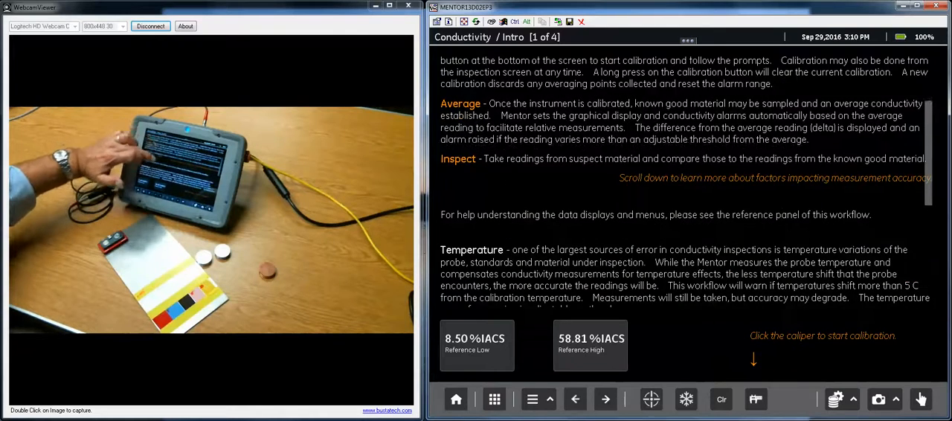
{"action": "scroll", "scroll_direction": "down", "scroll_amount": 3}
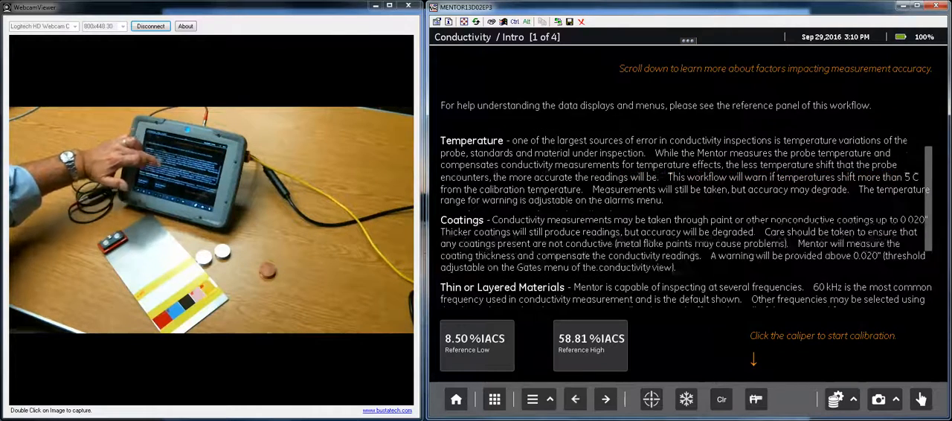
{"action": "scroll", "scroll_direction": "down", "scroll_amount": 3}
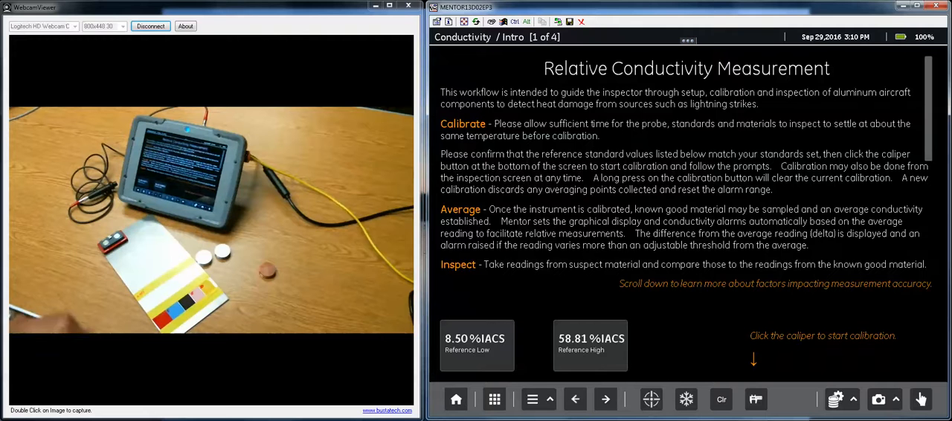
{"action": "left_click", "coordinate": [651, 400]}
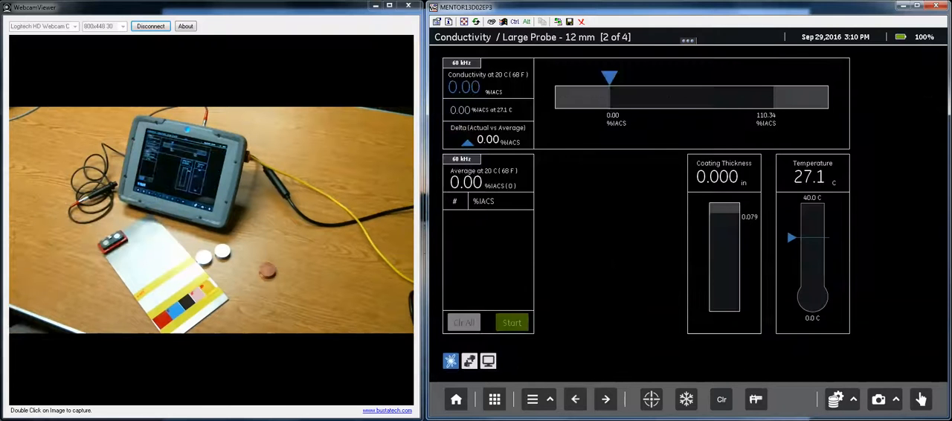